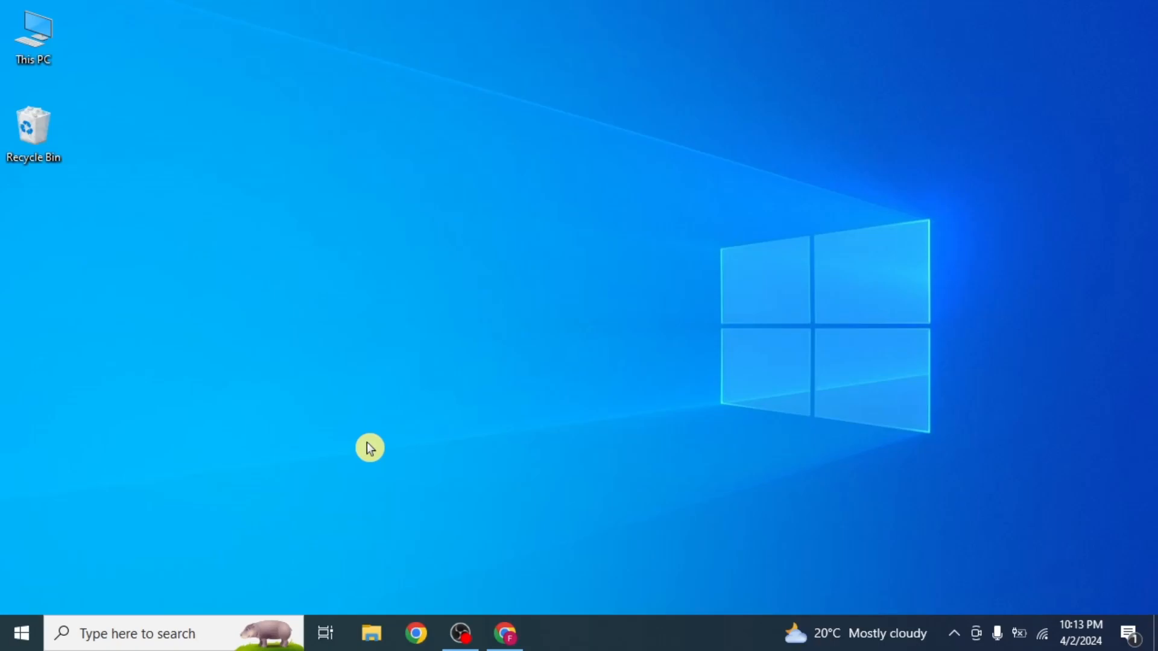
pyautogui.moveTo(378, 471)
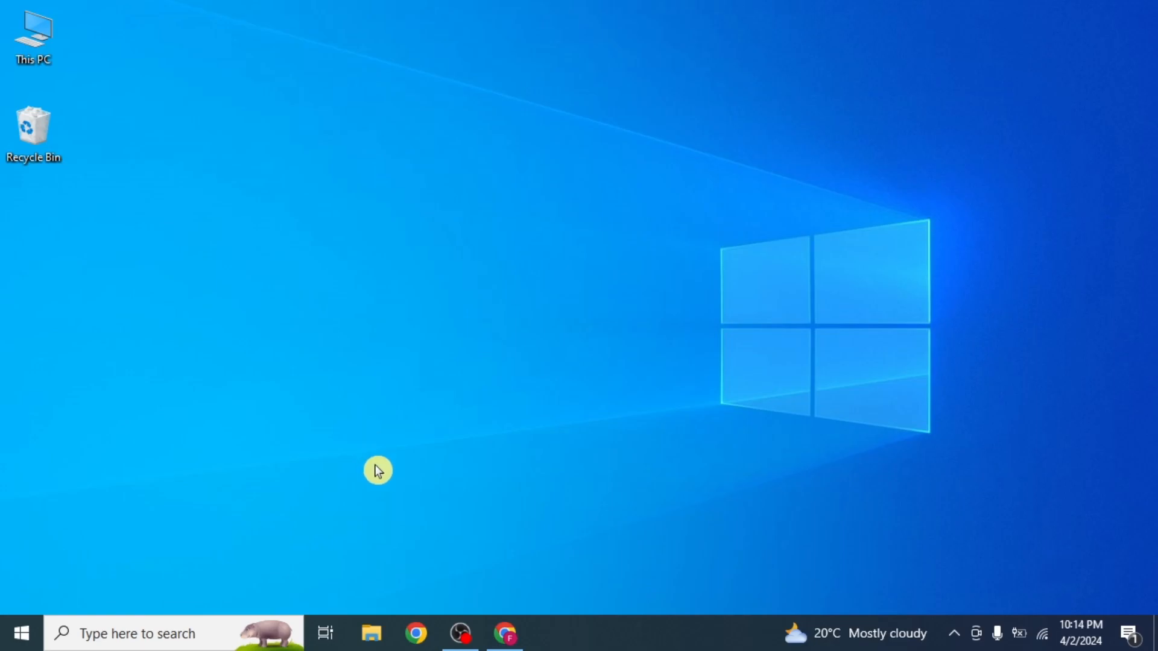
# Step: In Shopify admin, open the packing slip template editor under Settings > Shipping and delivery
pyautogui.click(505, 633)
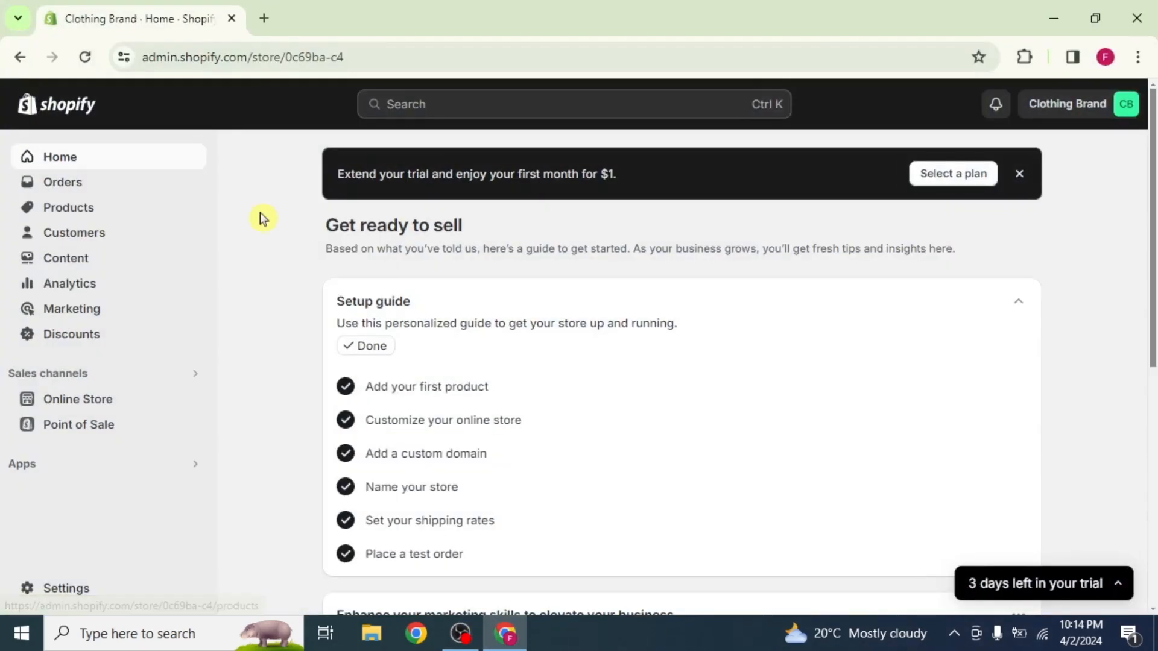
pyautogui.click(65, 588)
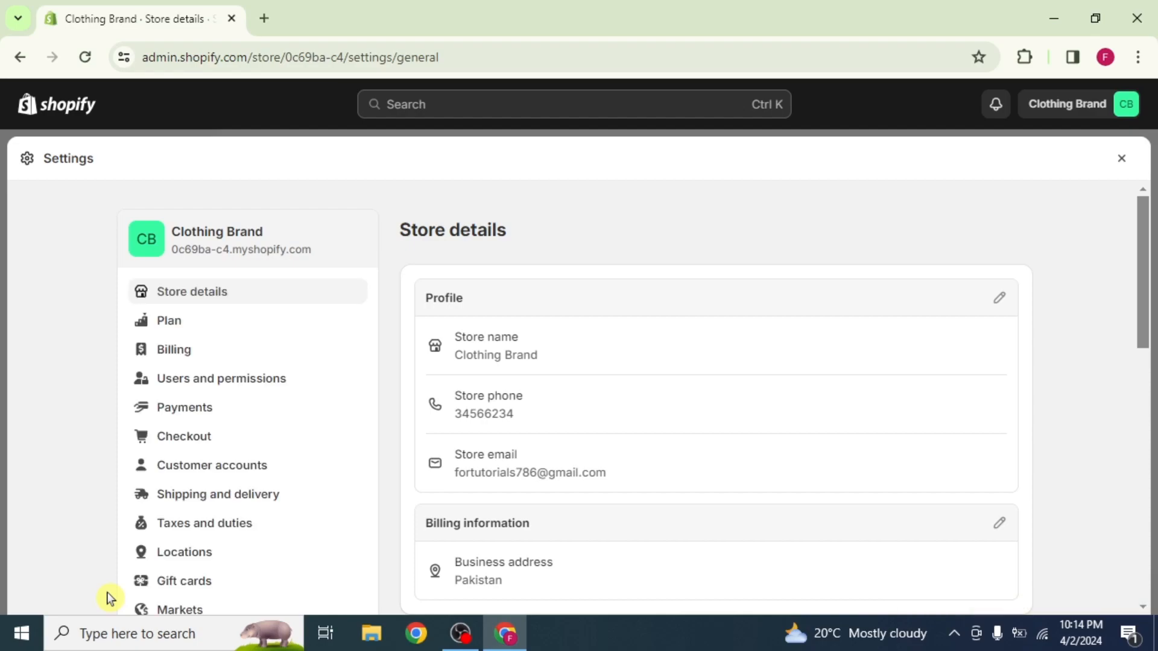
pyautogui.moveTo(241, 503)
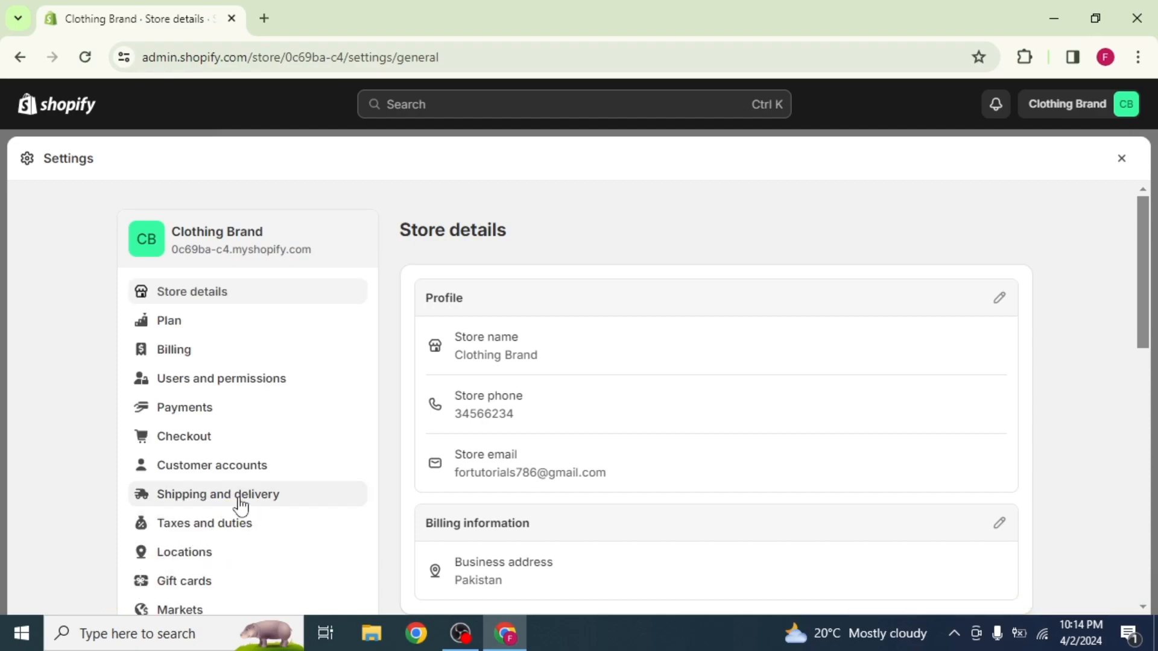
pyautogui.click(216, 493)
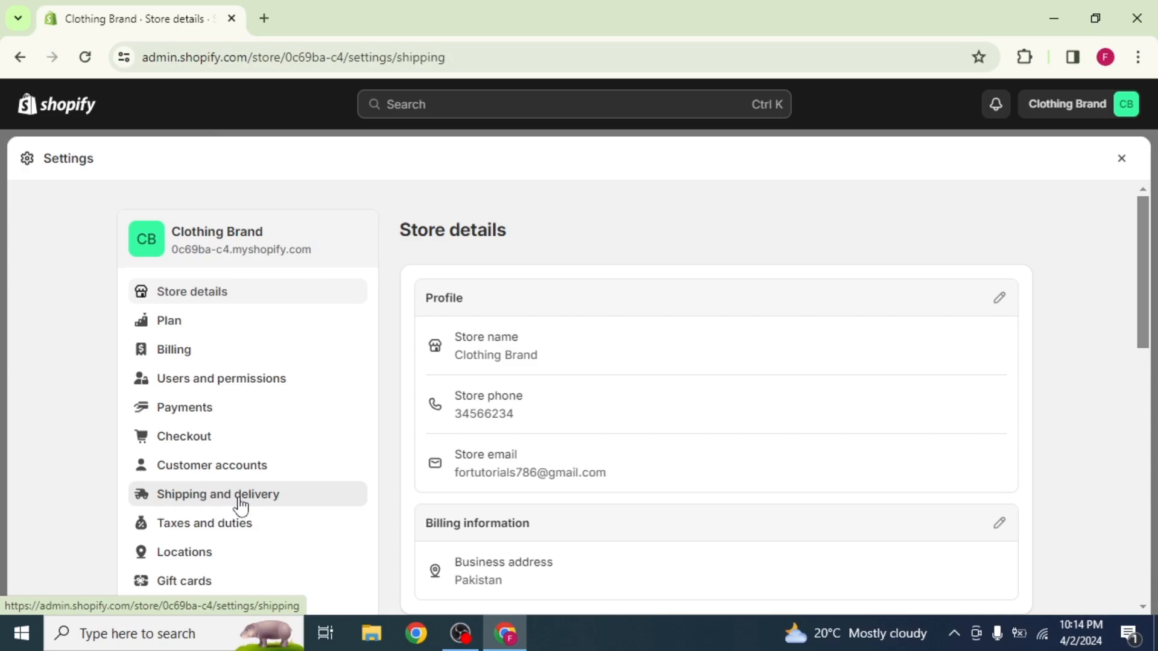
pyautogui.click(216, 494)
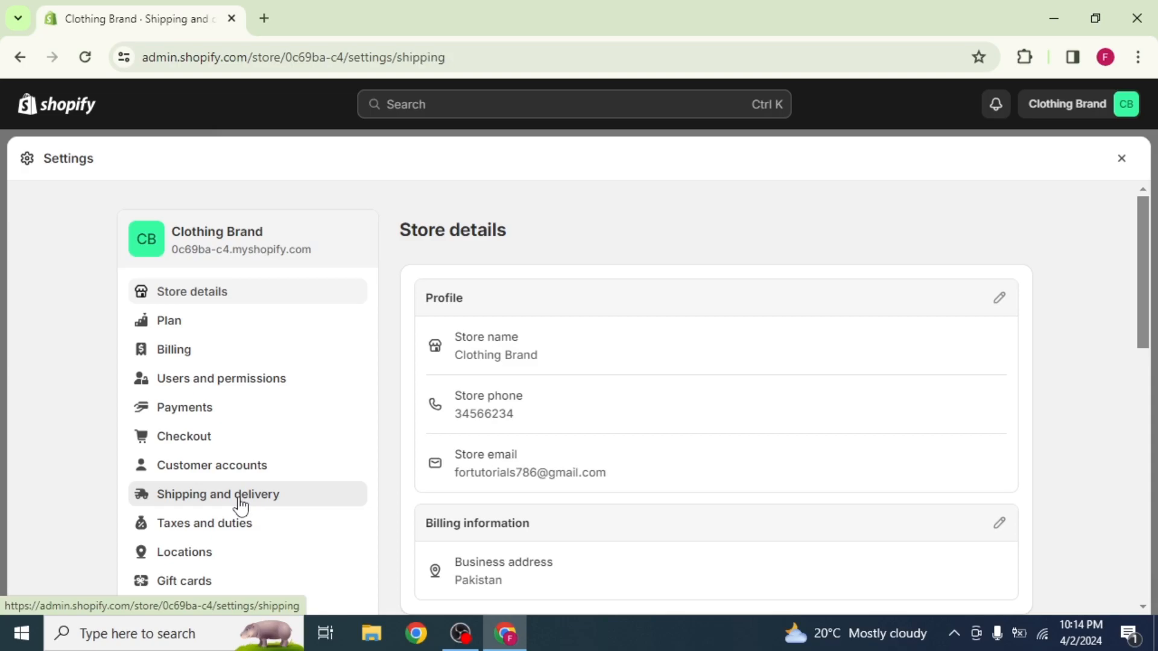
pyautogui.click(218, 494)
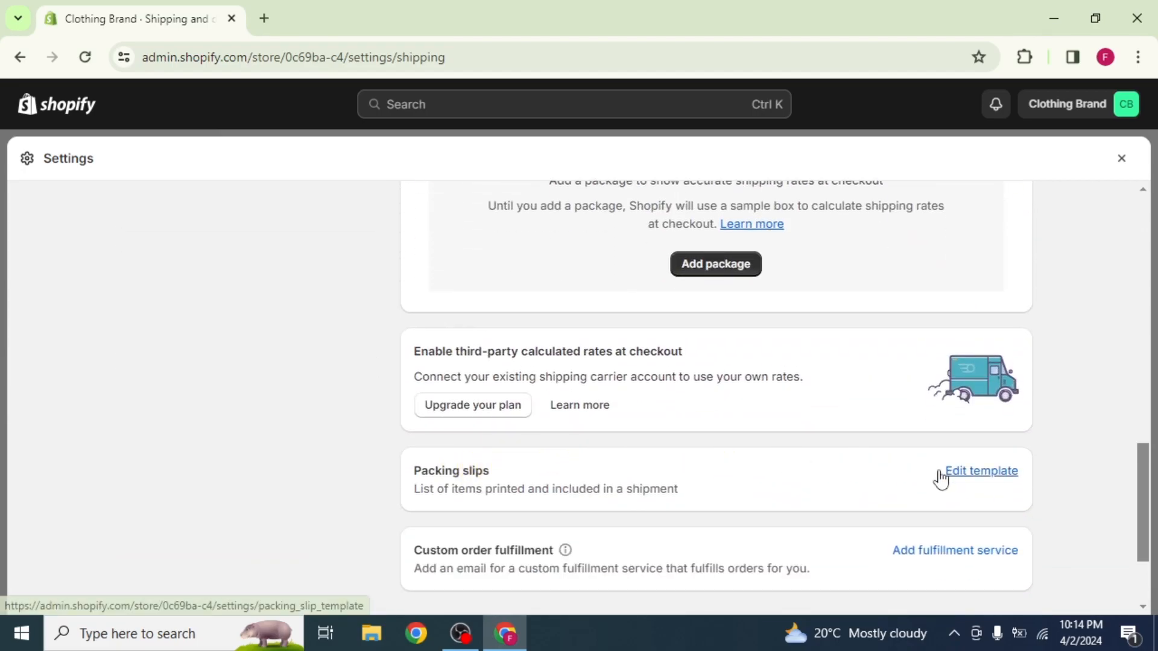
pyautogui.click(981, 470)
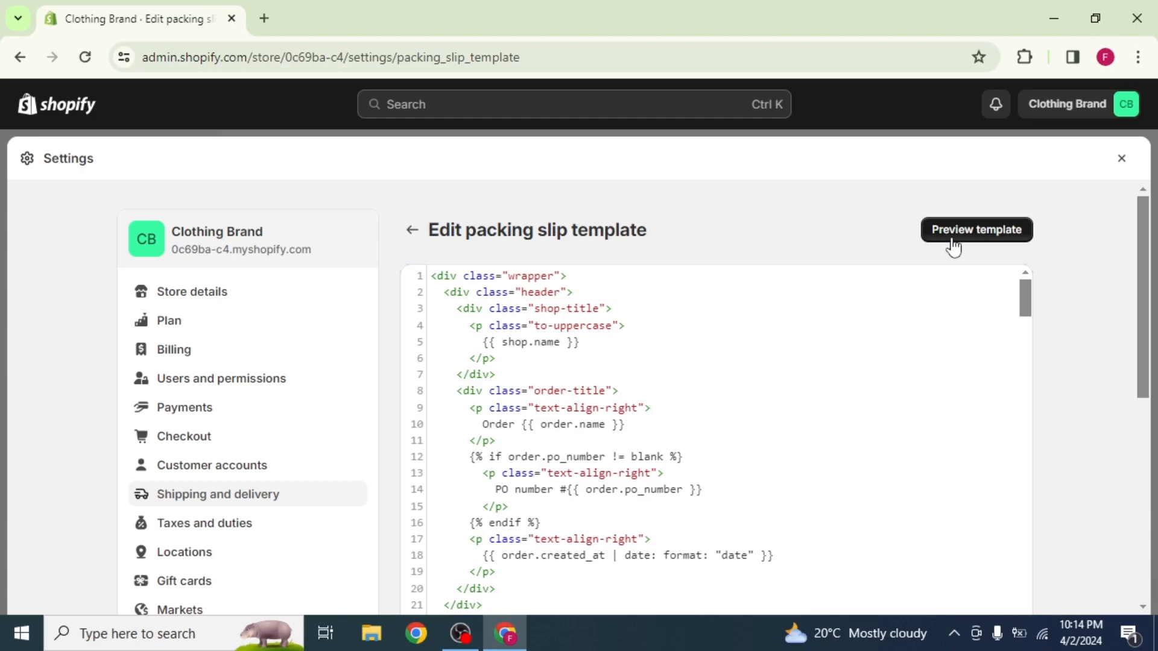
# Step: Preview the packing slip PDF, inspect the footer's 'Pakistan' address line, and return to Shopify
pyautogui.click(974, 230)
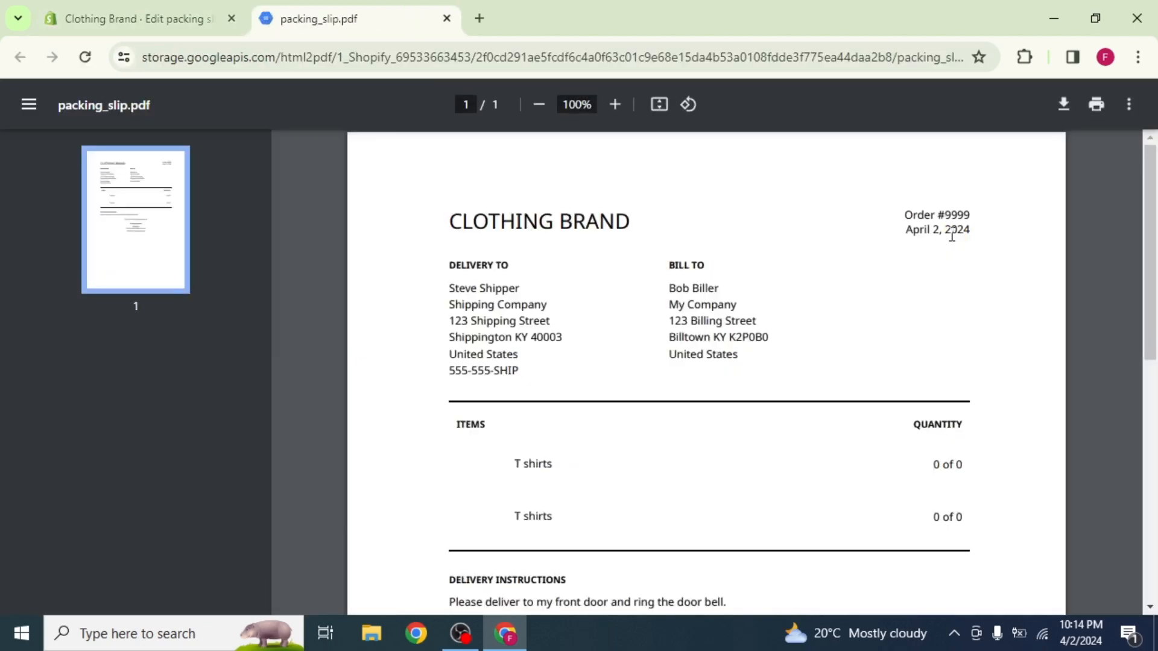
pyautogui.scroll(-3)
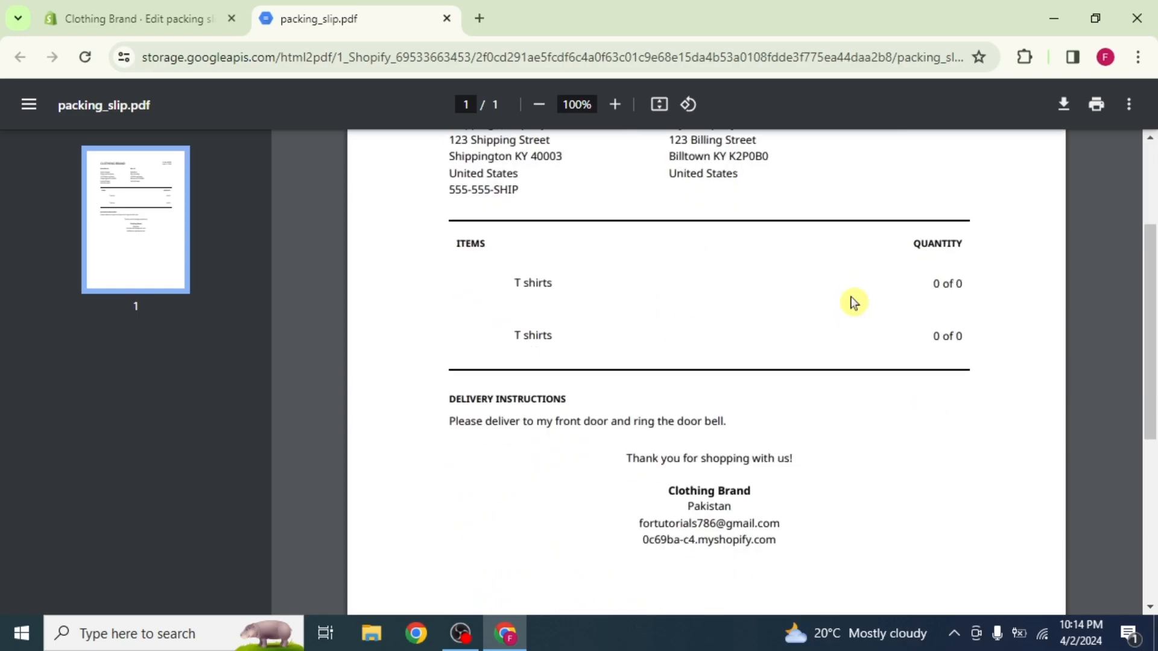
pyautogui.scroll(-3)
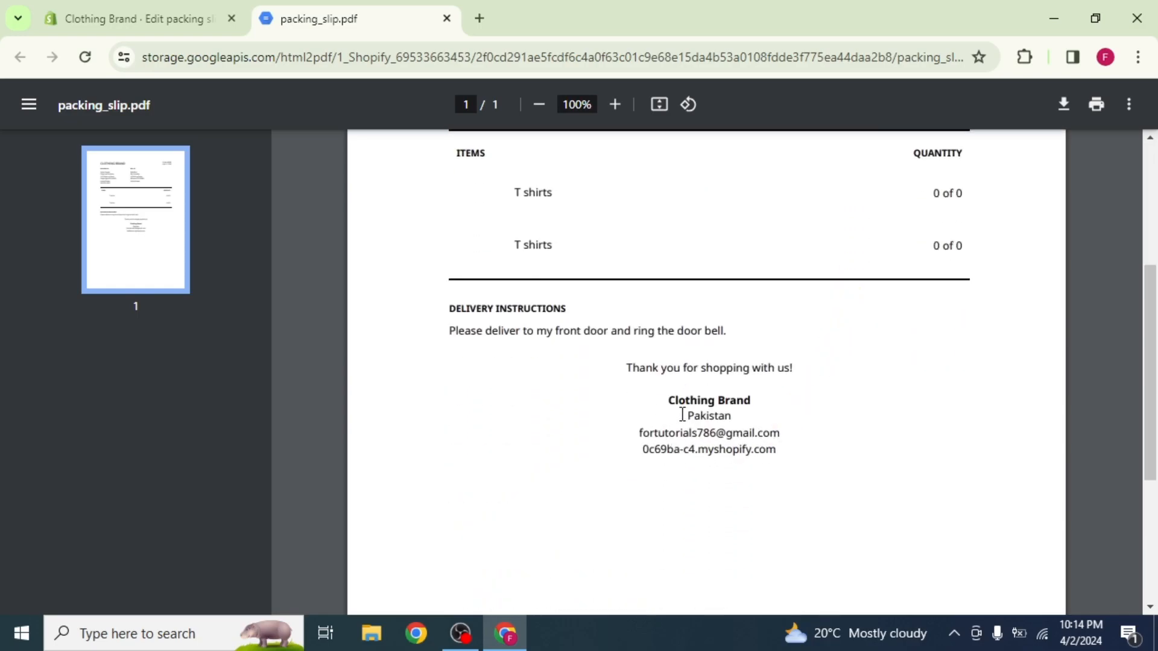
pyautogui.doubleClick(707, 416)
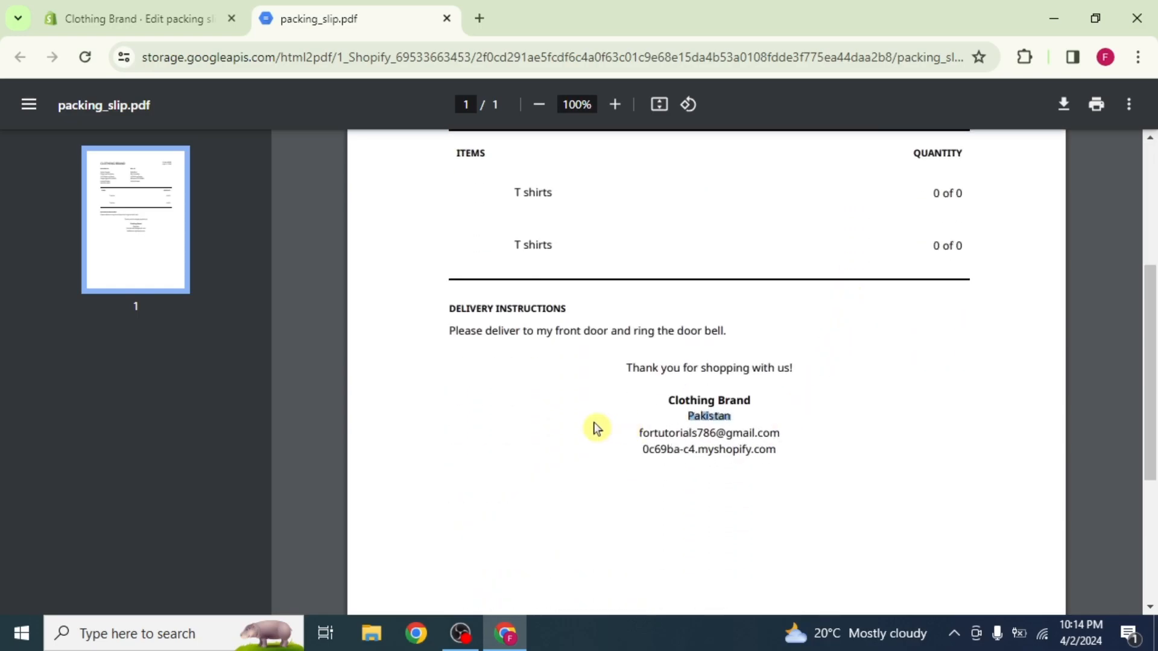
pyautogui.click(133, 18)
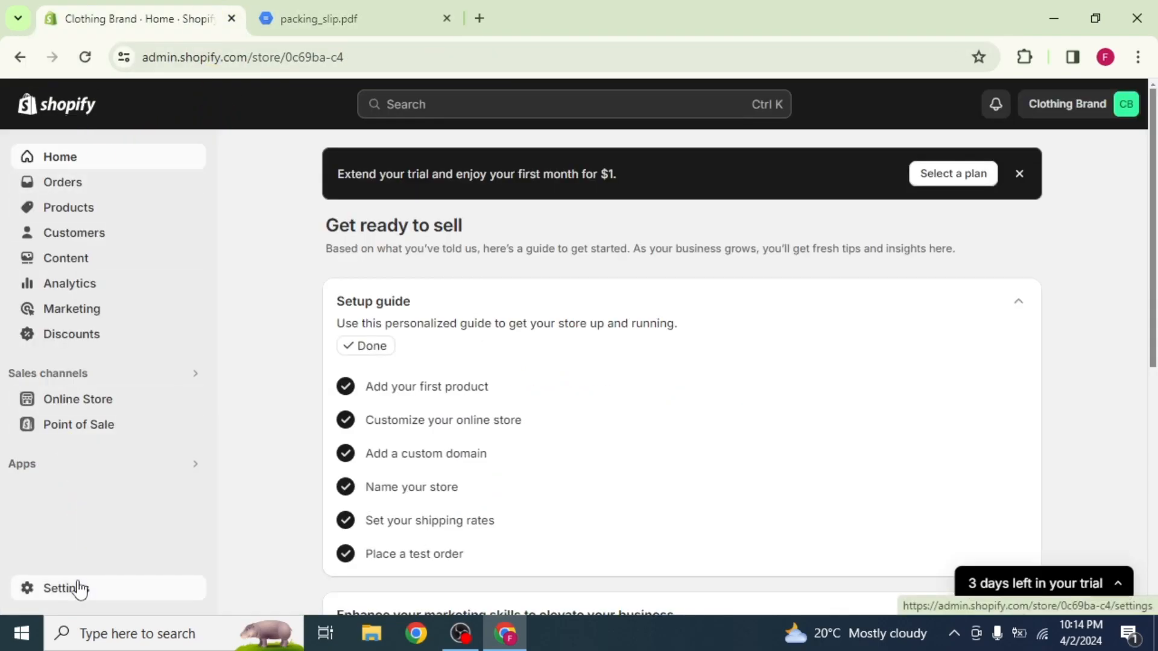
# Step: Set the checkout's Address line 2 to Don't include and save the checkout settings
pyautogui.click(66, 589)
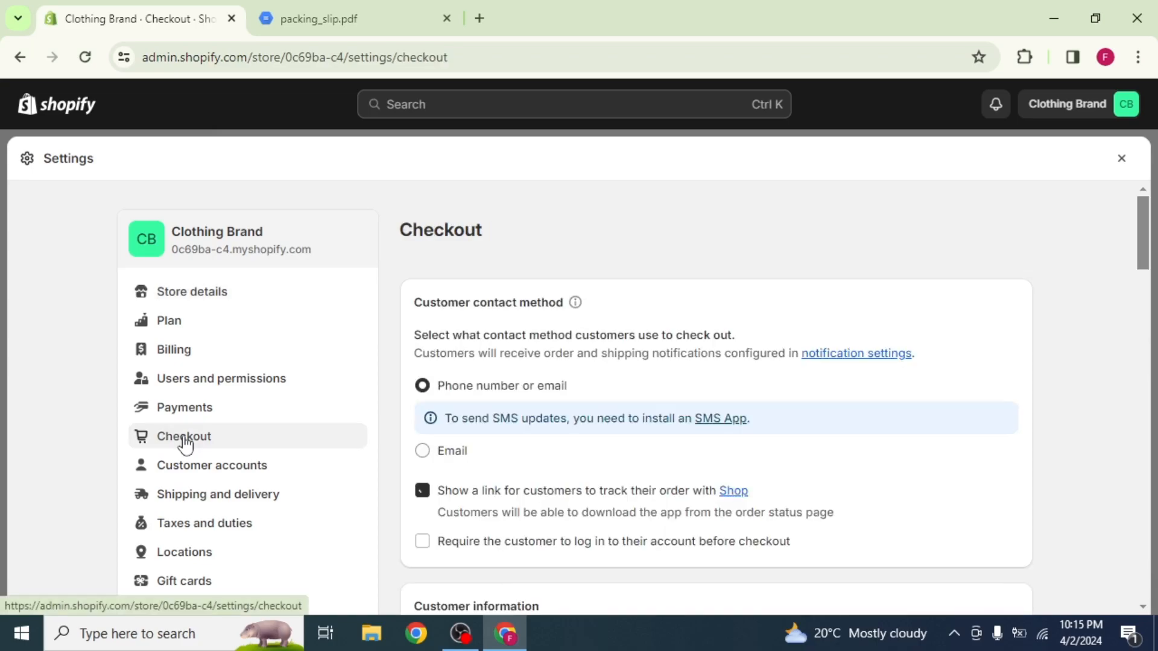
pyautogui.scroll(-3)
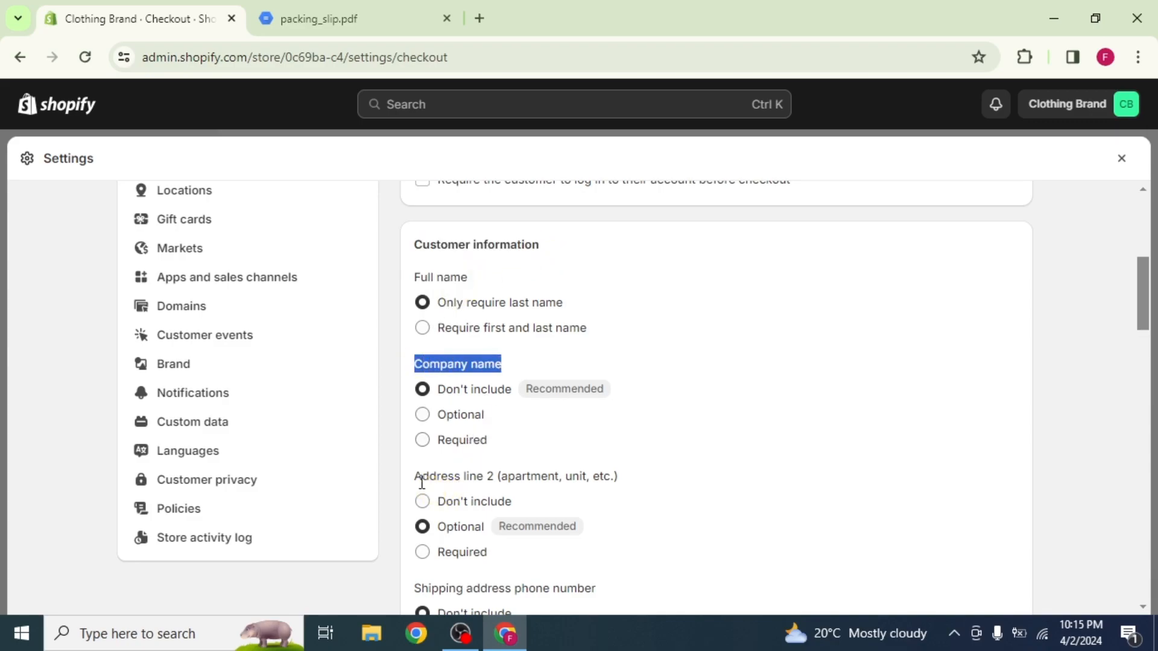
pyautogui.scroll(-3)
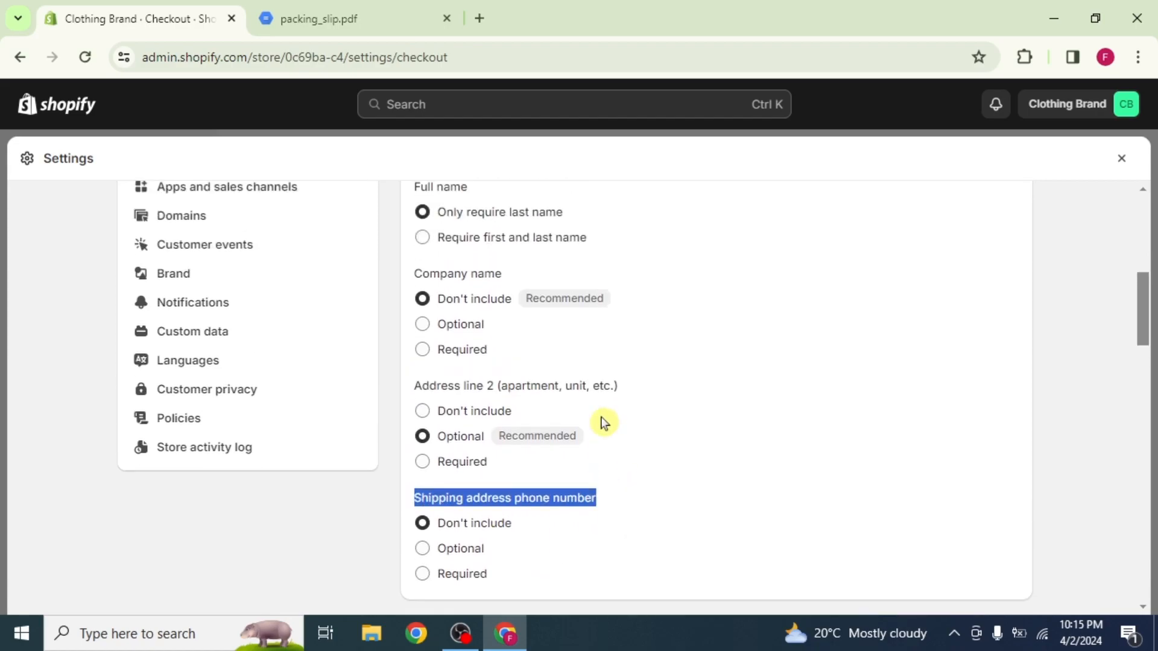
pyautogui.scroll(-3)
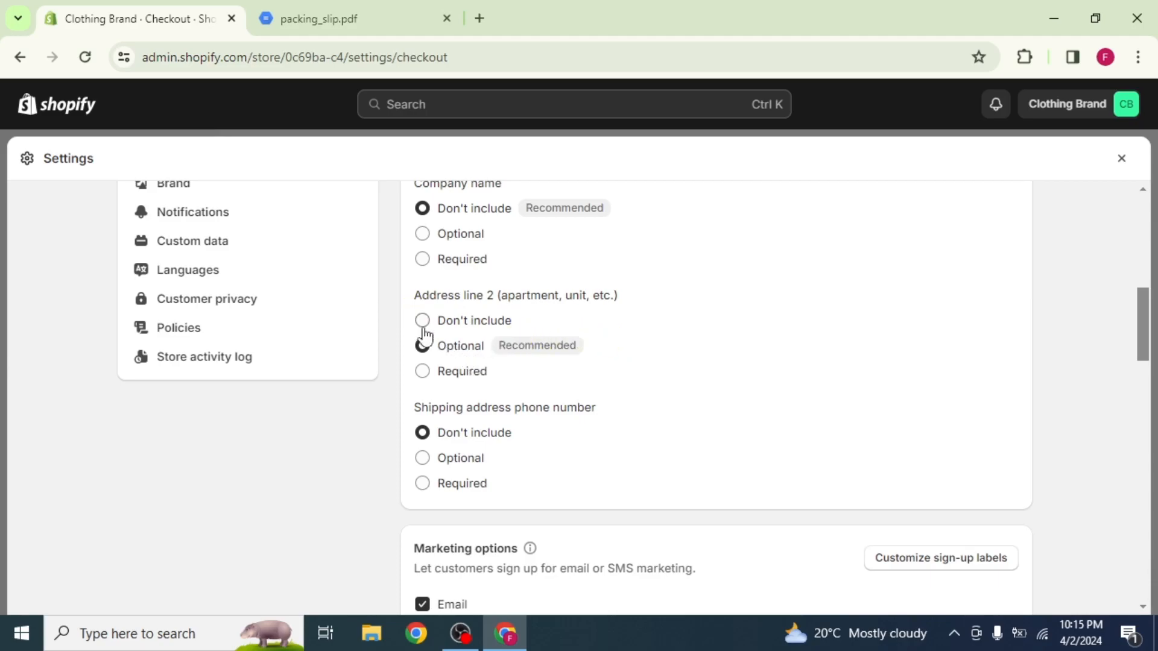
pyautogui.click(422, 319)
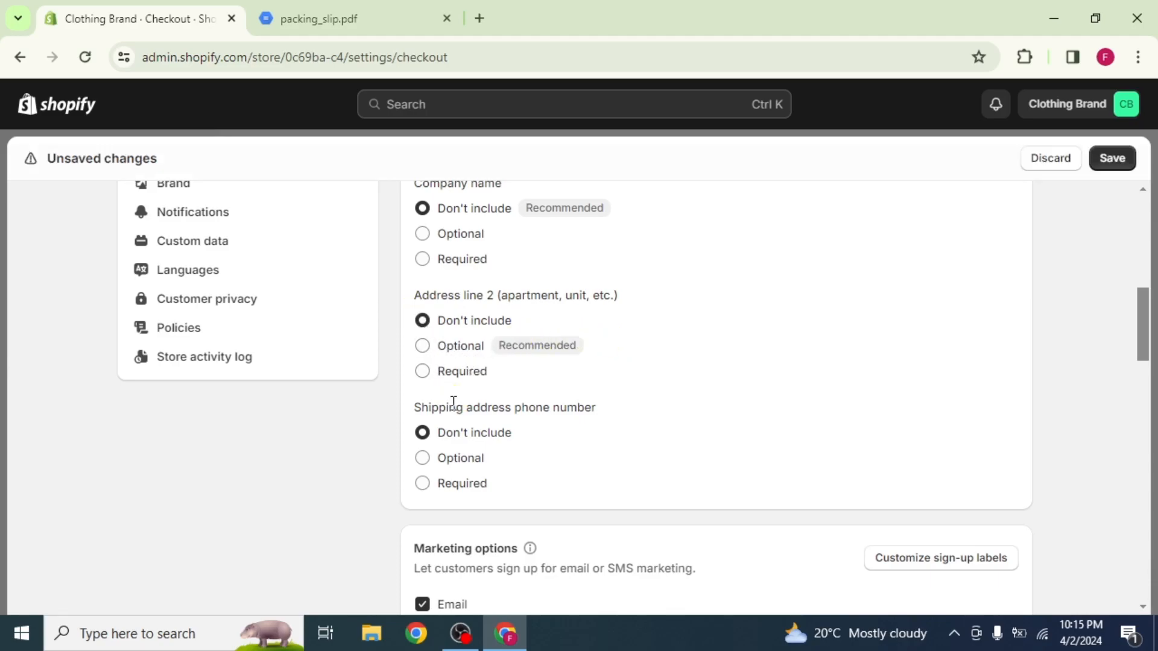
pyautogui.scroll(-3)
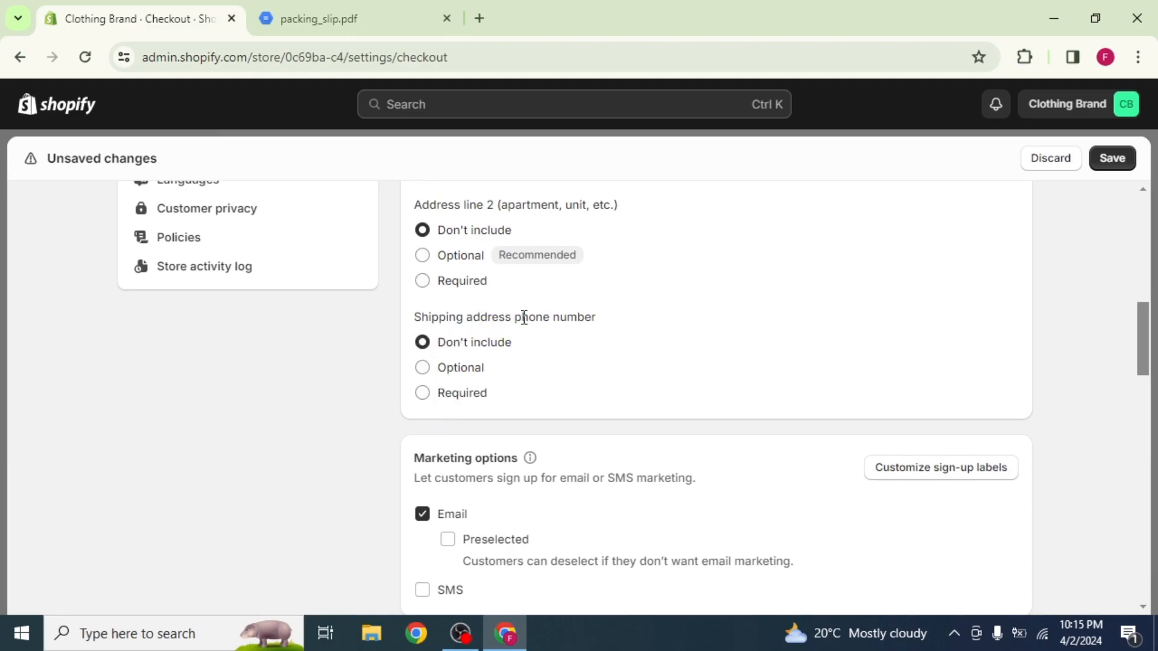
pyautogui.moveTo(1112, 158)
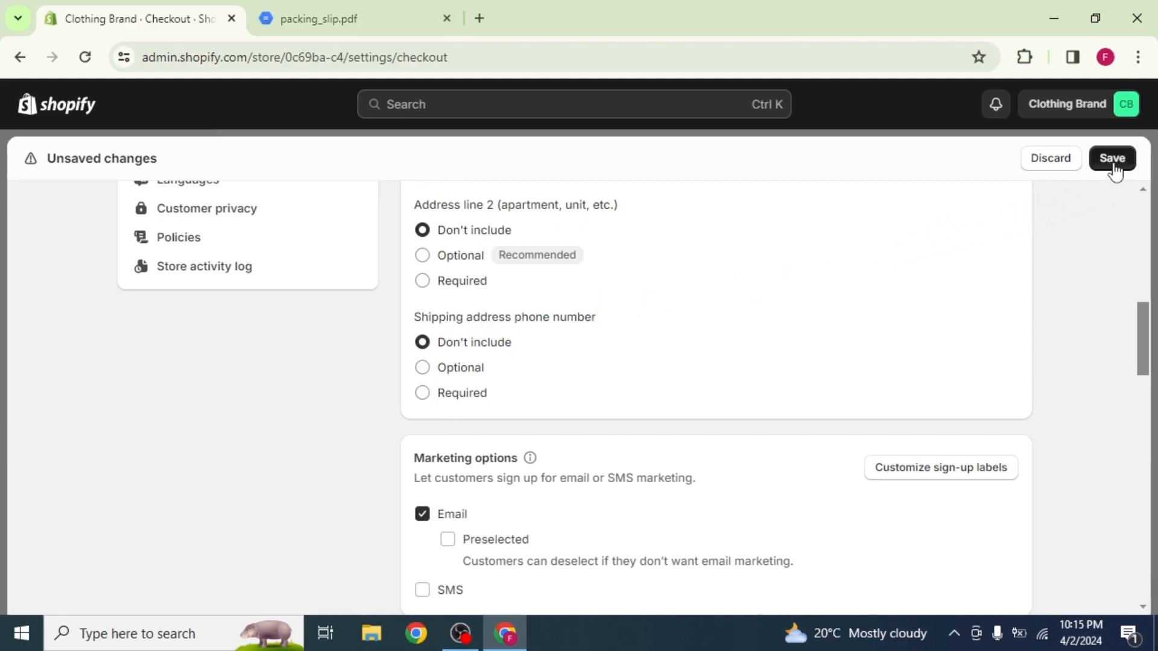
pyautogui.click(1111, 158)
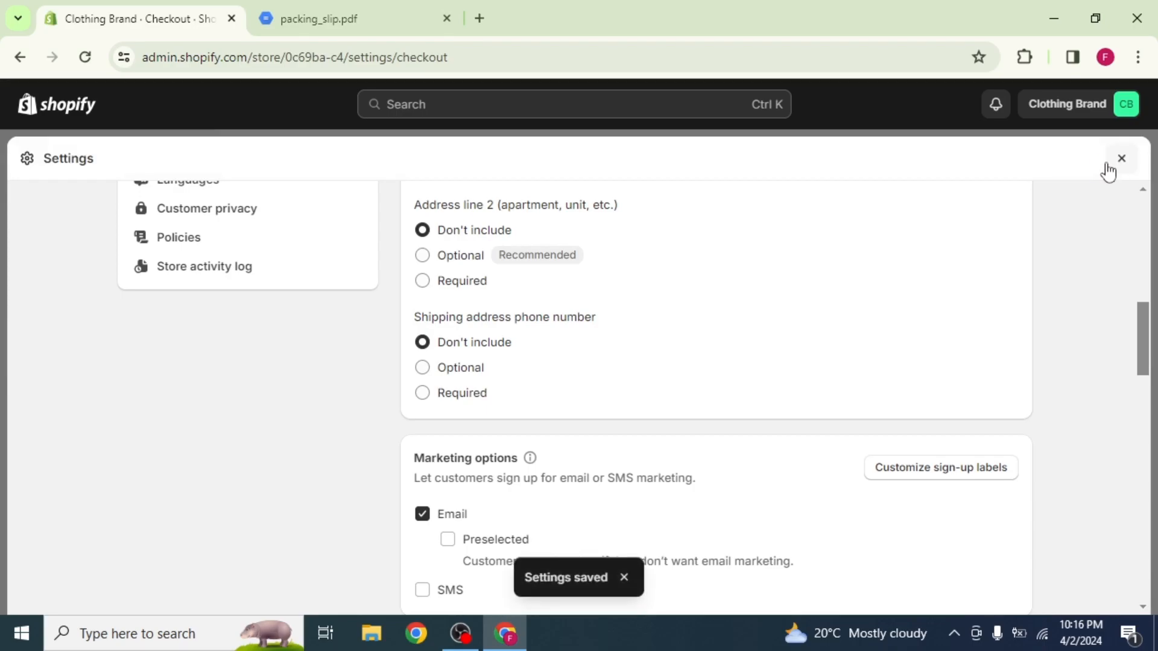
# Step: Delete the {{ shop_address.summary }} line from the packing slip template's footer code
pyautogui.scroll(3)
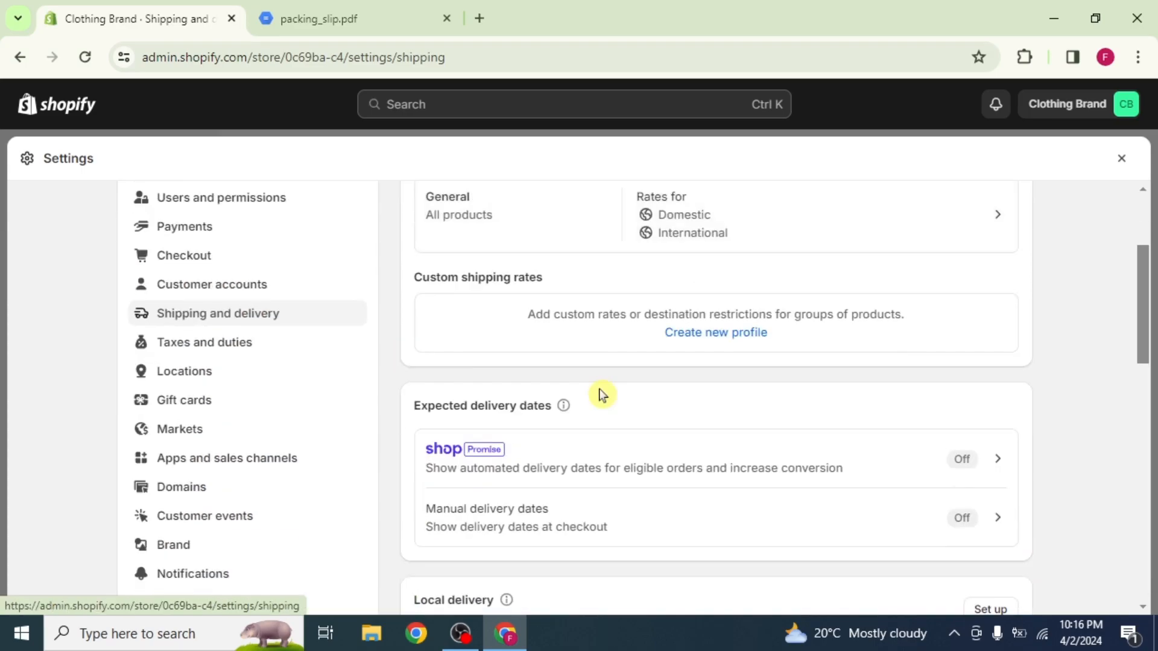
pyautogui.scroll(-3)
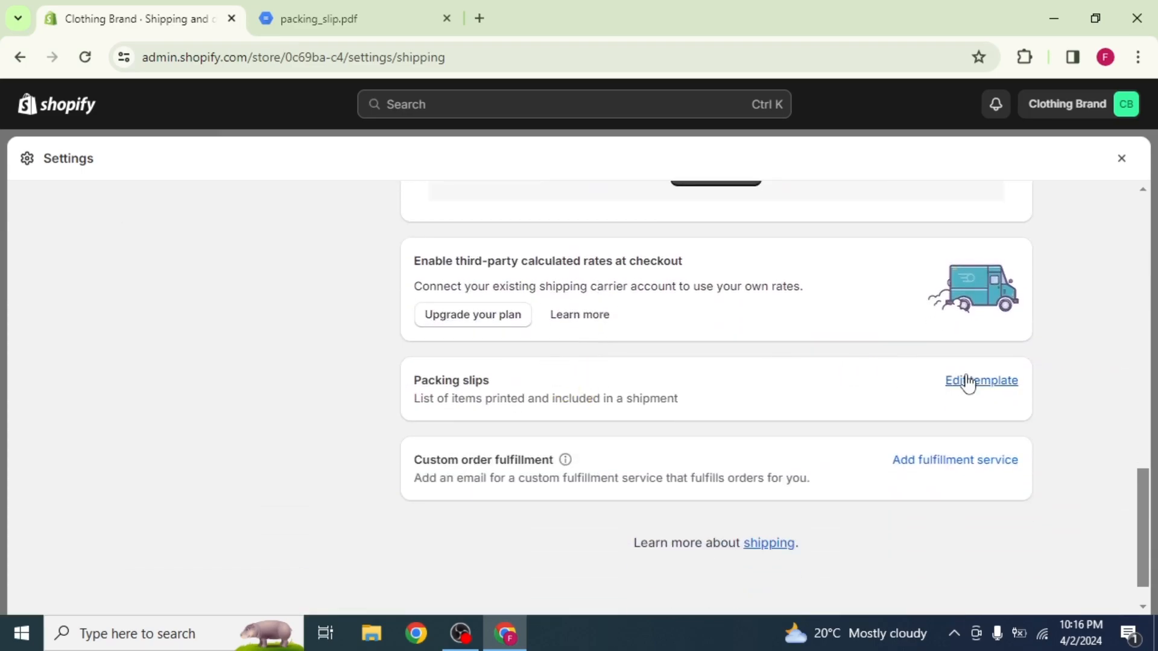
pyautogui.click(982, 380)
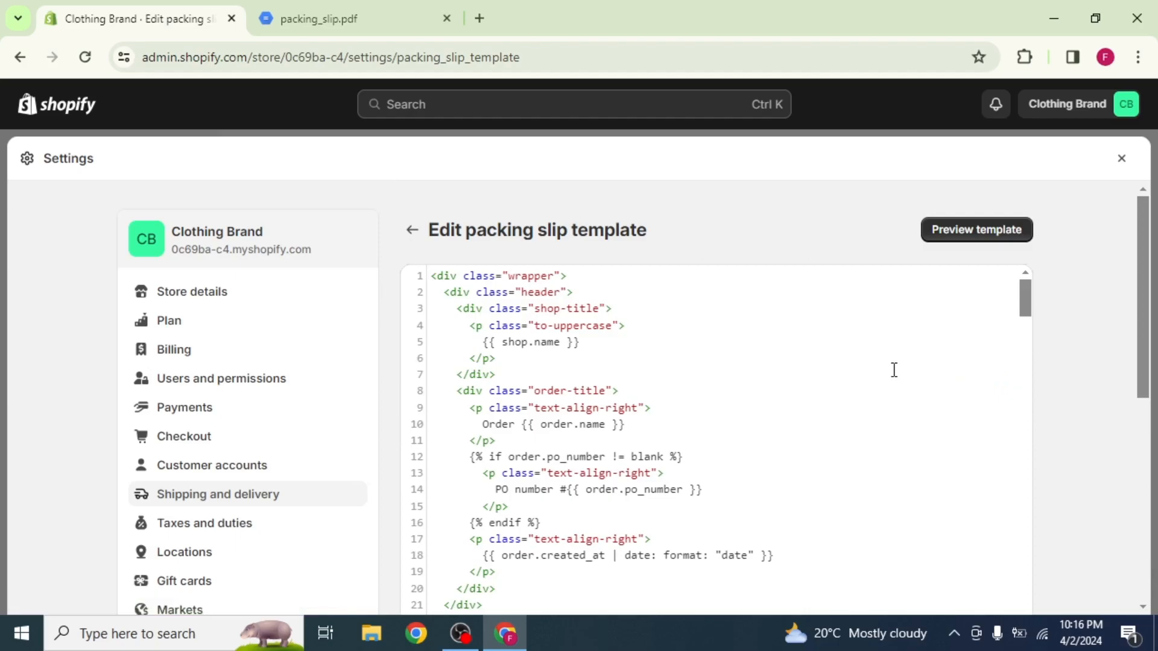
pyautogui.scroll(-3)
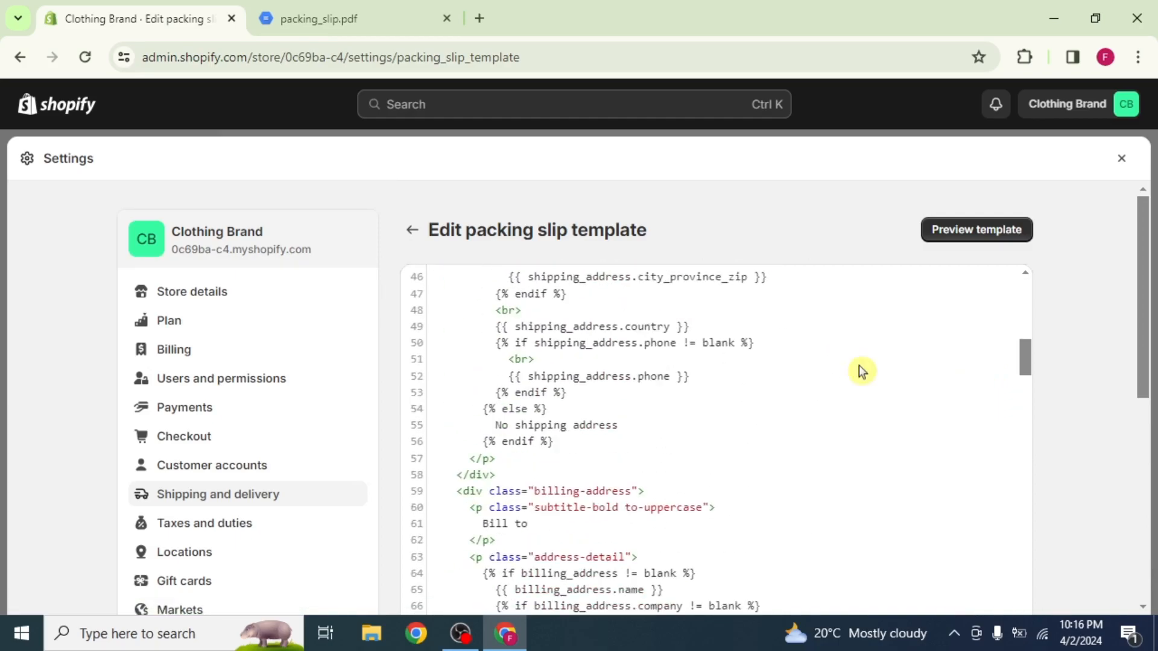
pyautogui.scroll(-3)
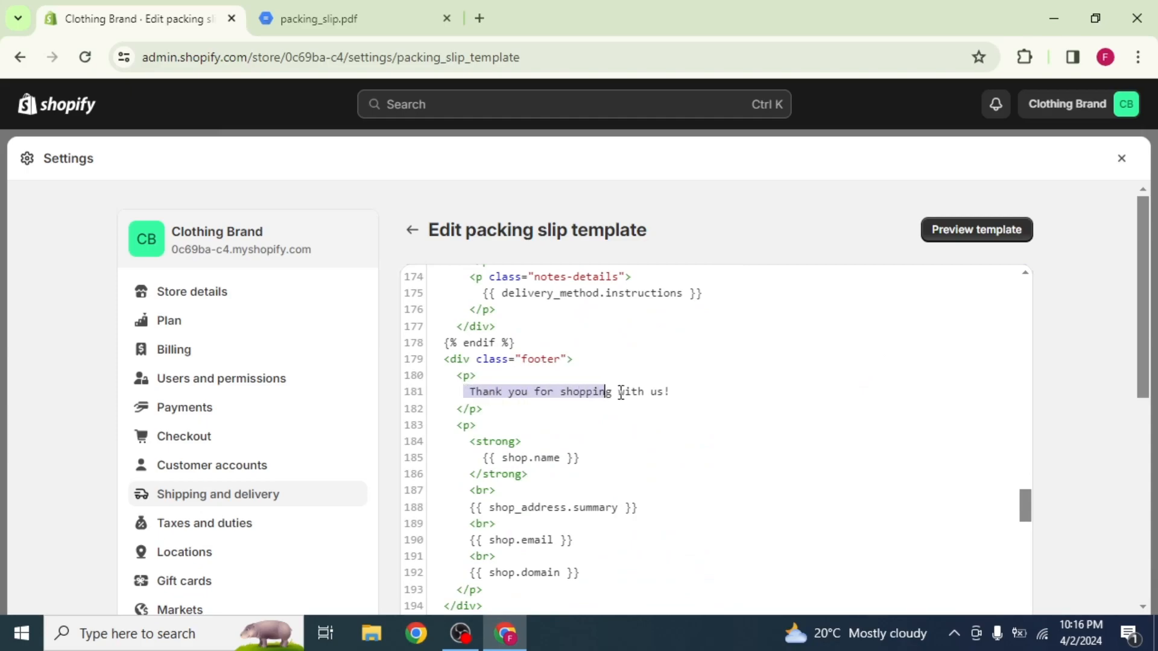
pyautogui.click(668, 391)
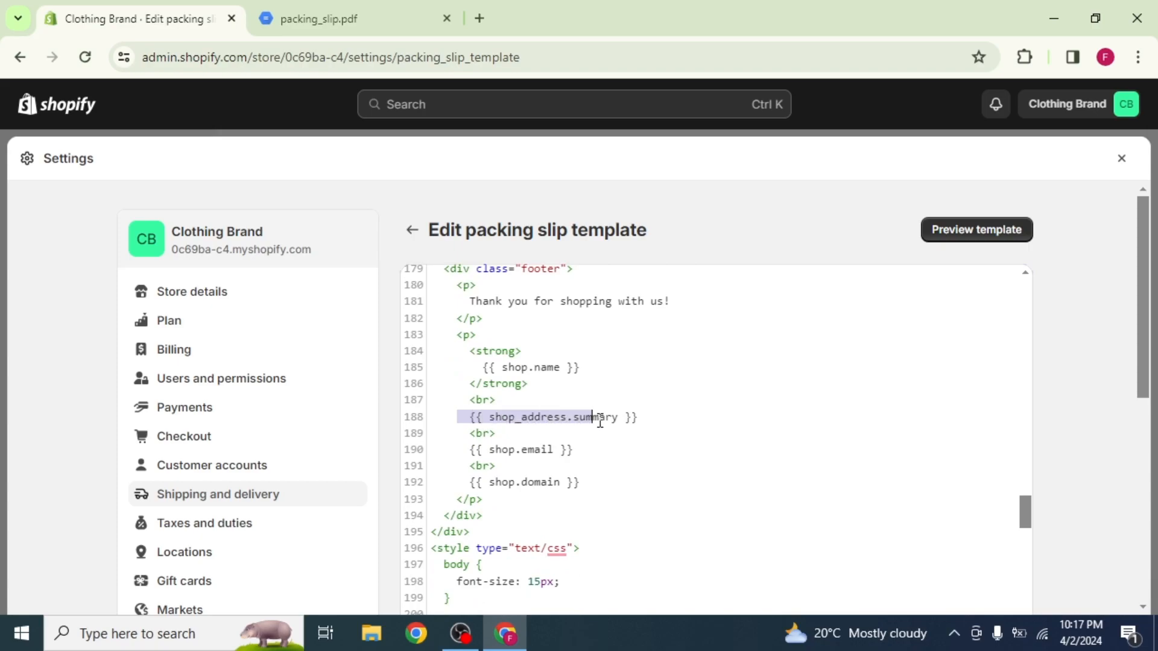
pyautogui.press('Delete')
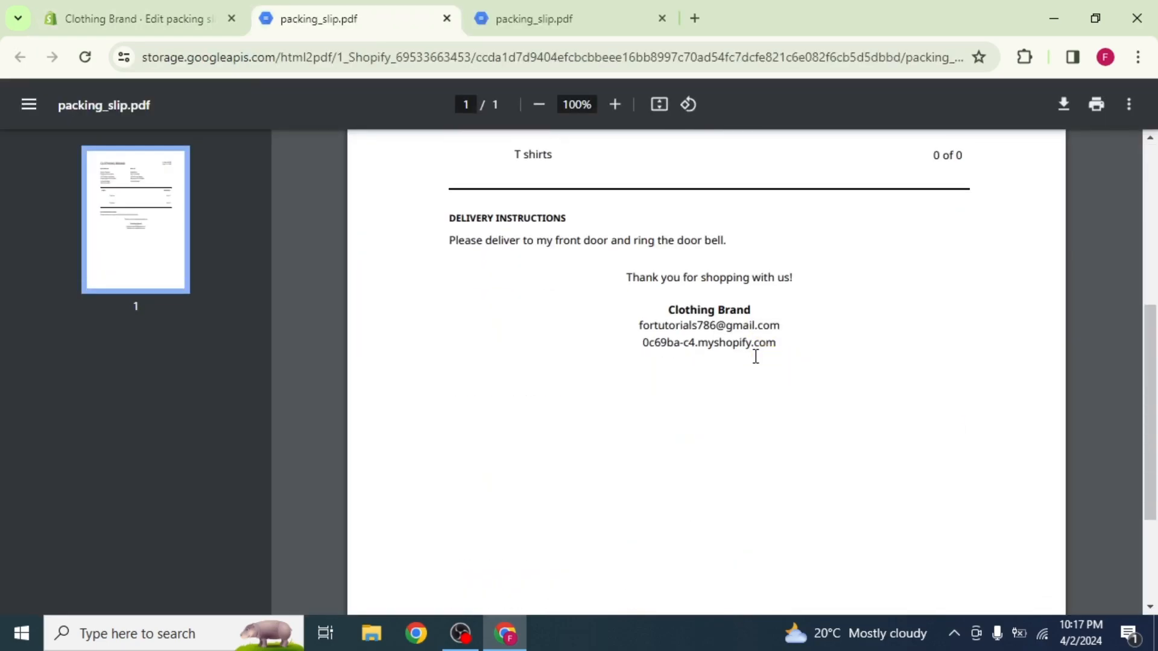
pyautogui.moveTo(691, 332)
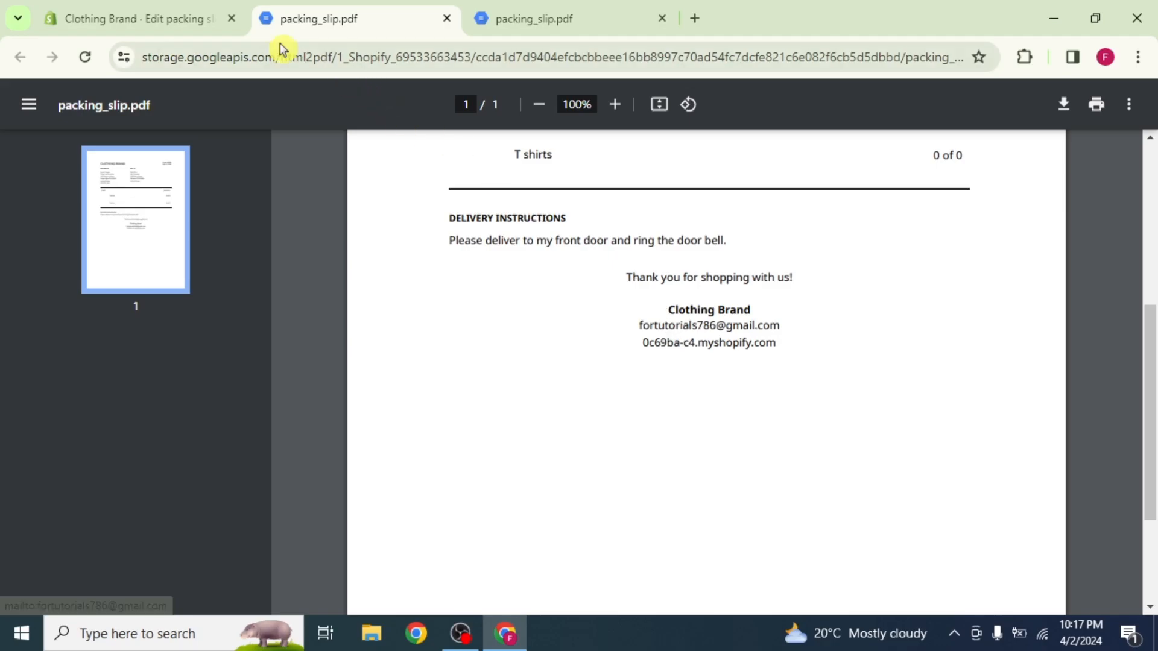
# Step: Return from the packing_slip.pdf preview to the Shopify template editor tab
pyautogui.click(133, 18)
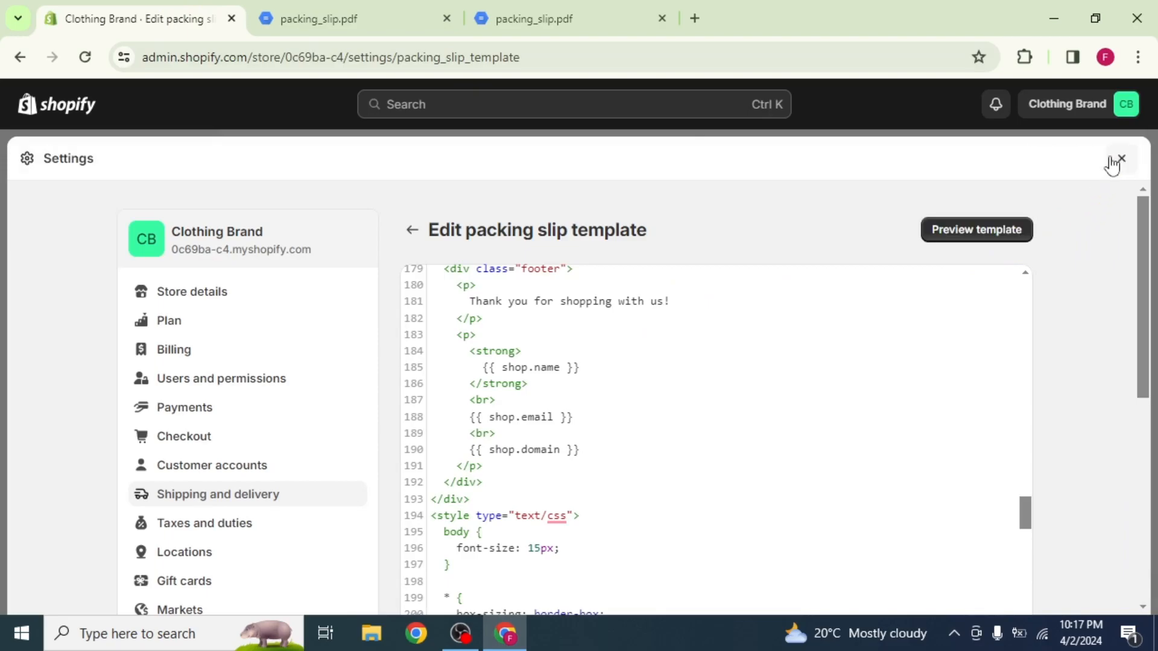